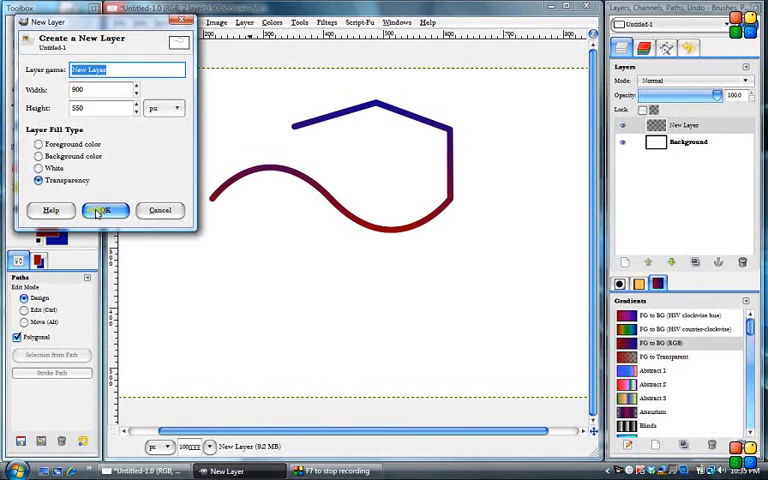
Confirm the New Layer dialog to add a transparent layer above the gradient curve.
left_click(104, 210)
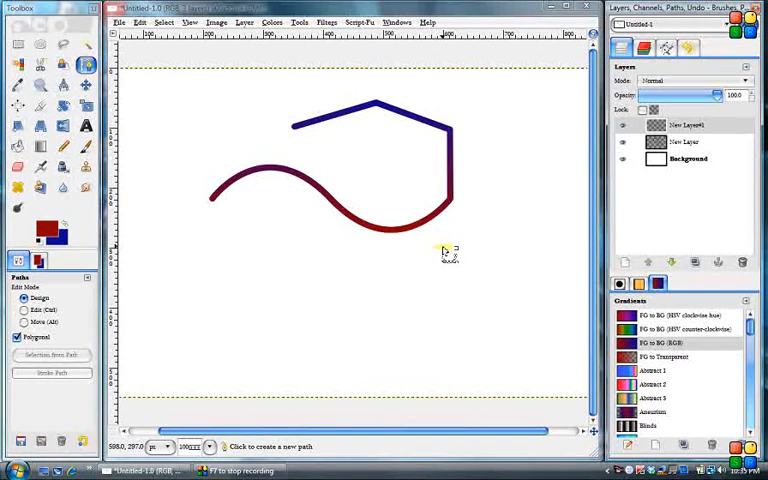
mouse_move(228, 280)
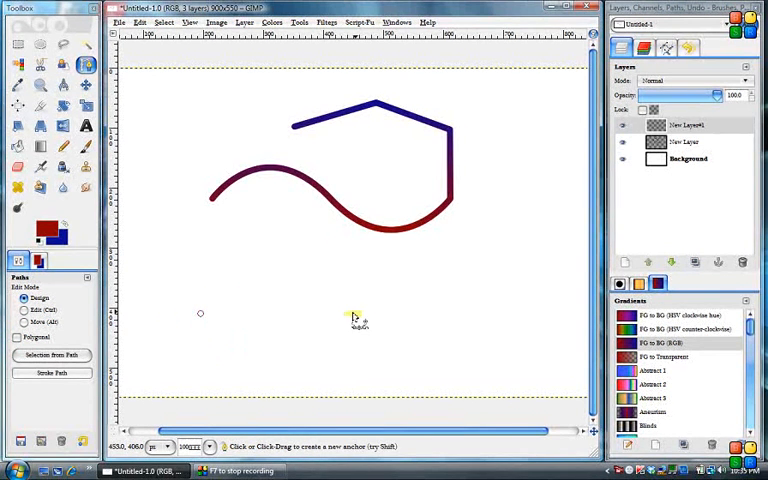
Place a two-anchor path below the wavy stroke and bend its segment into a downward arc.
left_click_drag(200, 312, 344, 312)
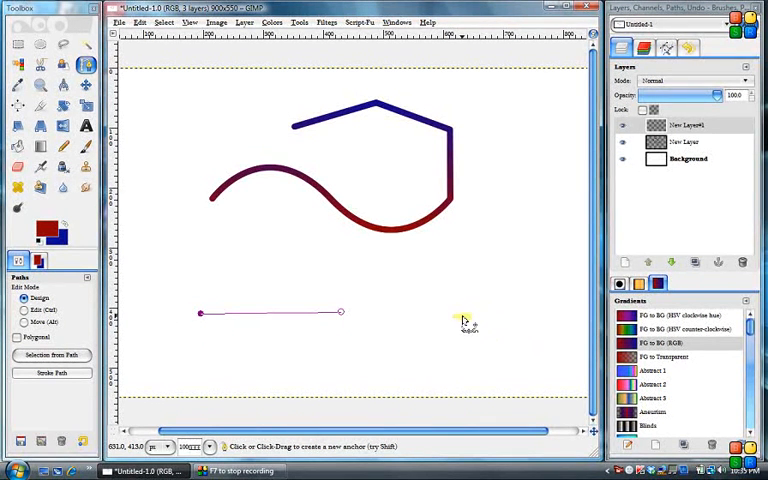
left_click(458, 312)
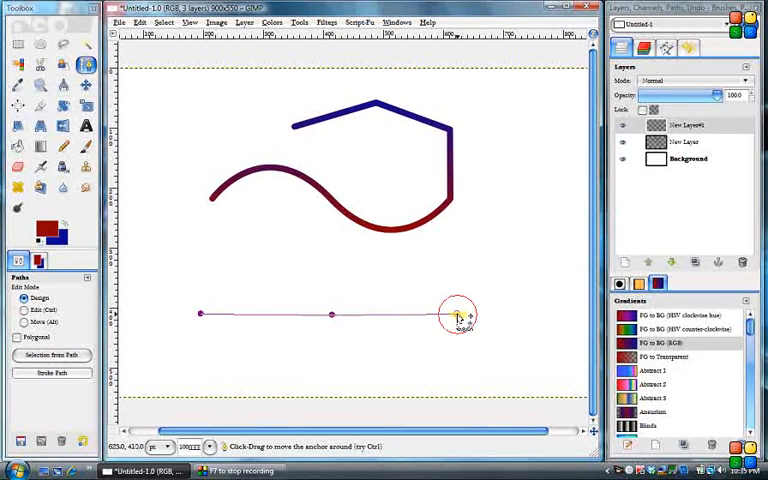
left_click_drag(458, 316, 330, 316)
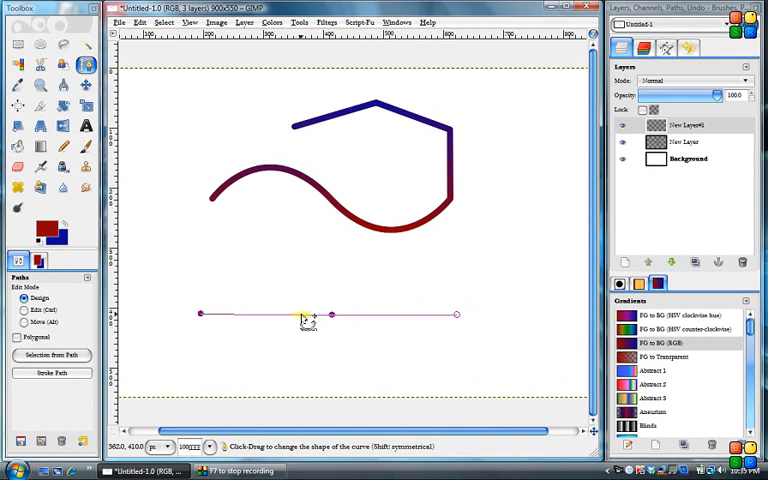
left_click_drag(308, 316, 324, 308)
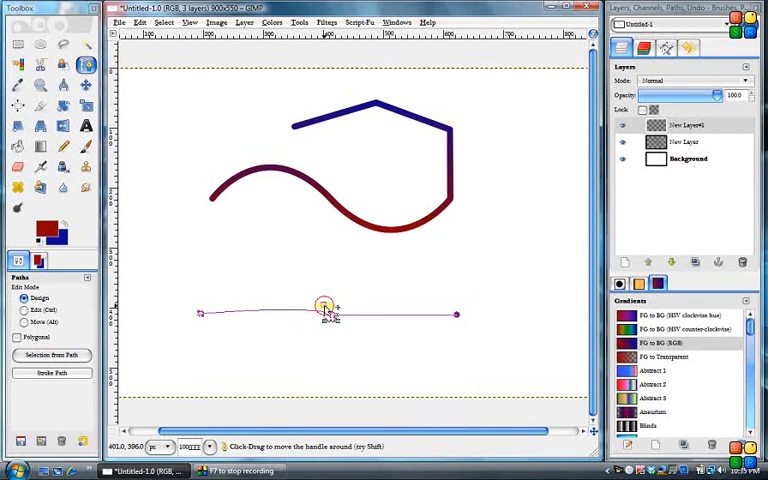
left_click_drag(324, 304, 324, 310)
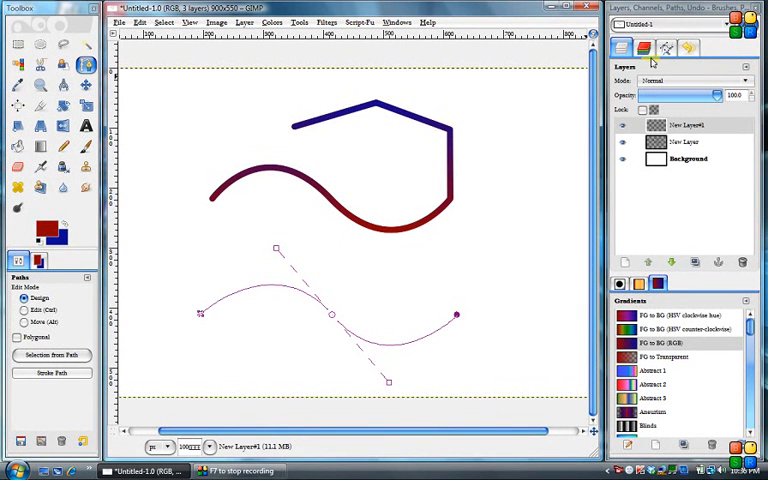
mouse_move(664, 48)
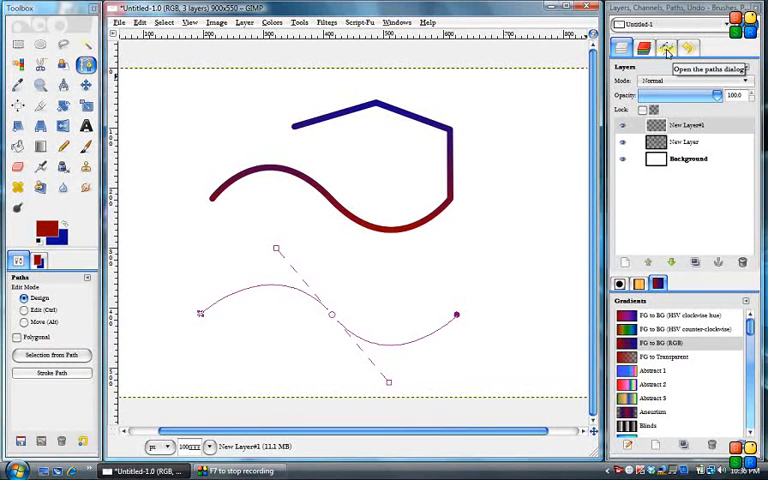
left_click(666, 48)
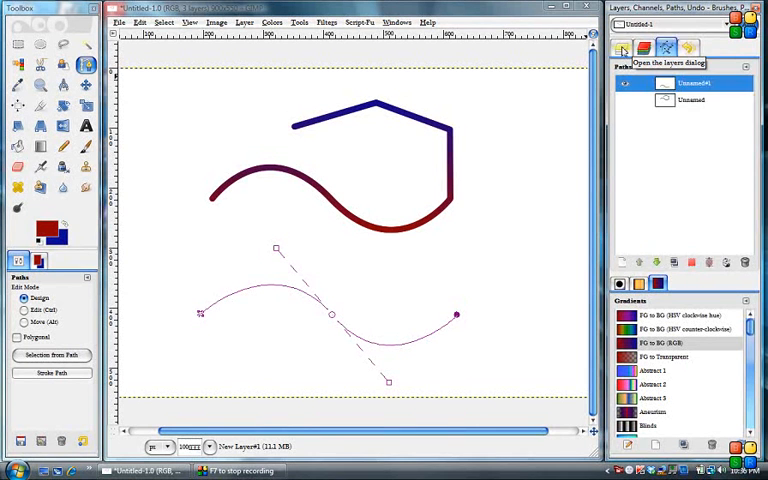
left_click(666, 48)
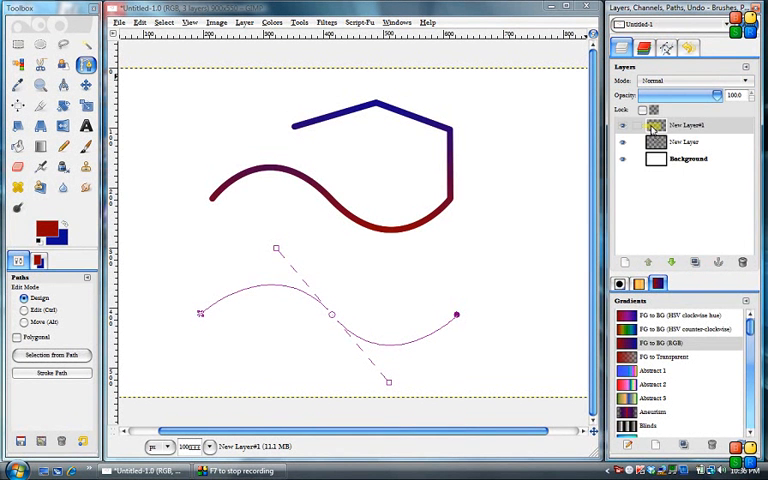
left_click(684, 124)
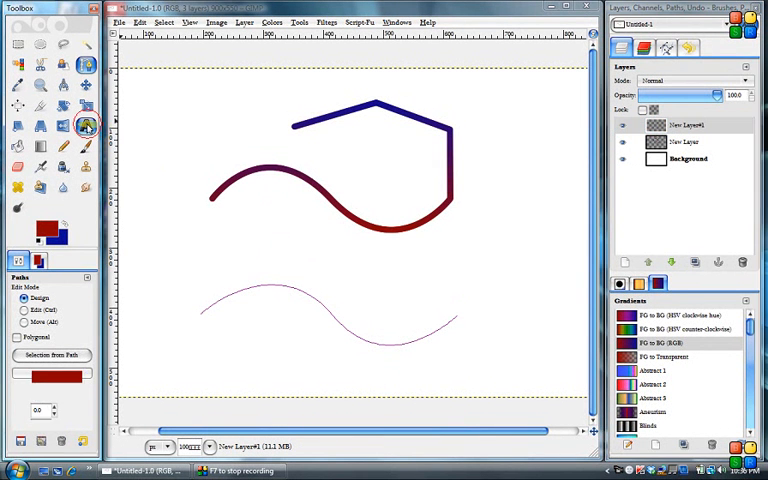
Start a new Text tool box on the canvas left of the curve, opening the Text Editor.
left_click(84, 126)
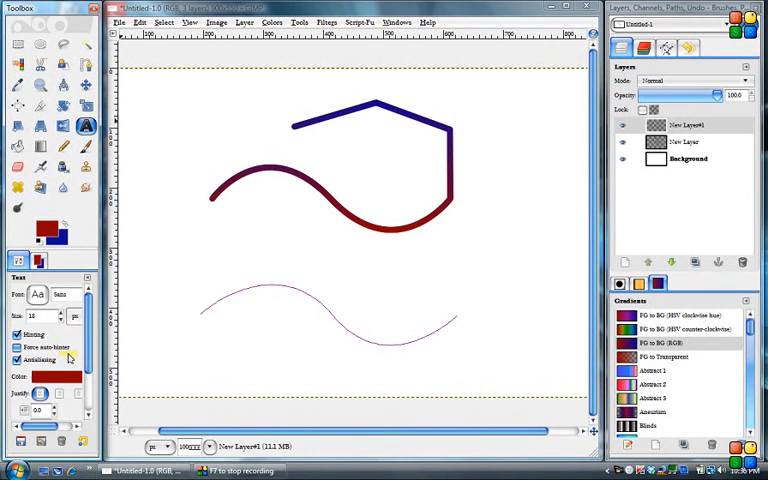
mouse_move(188, 256)
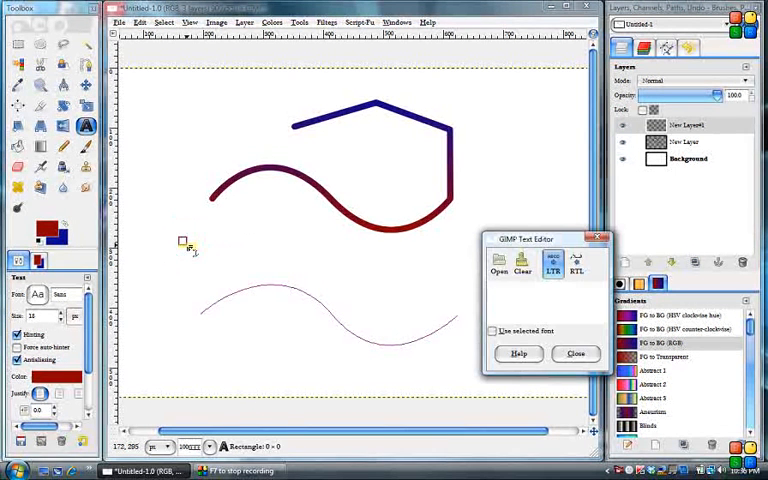
left_click(492, 332)
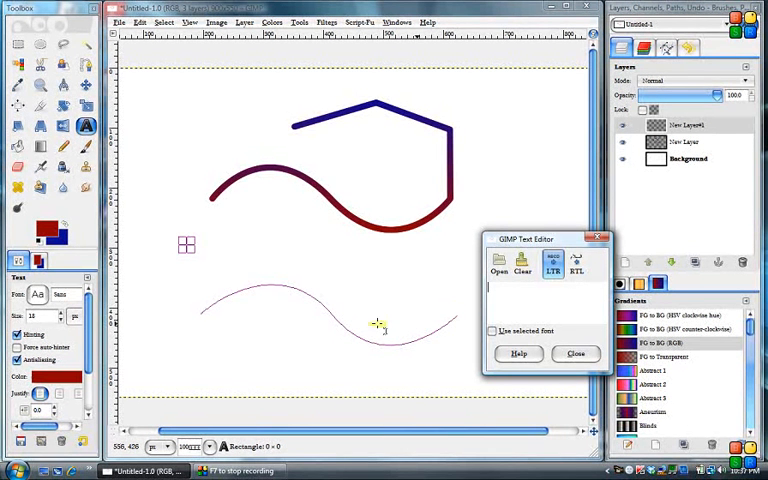
mouse_move(300, 324)
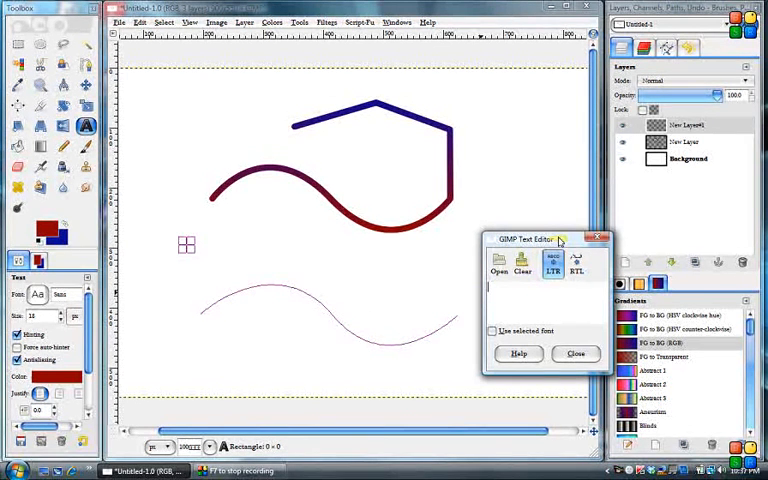
Enter "This is a video for Gimp Corps showing text along paths" and move the editor aside.
type("This is a video for Gimp C")
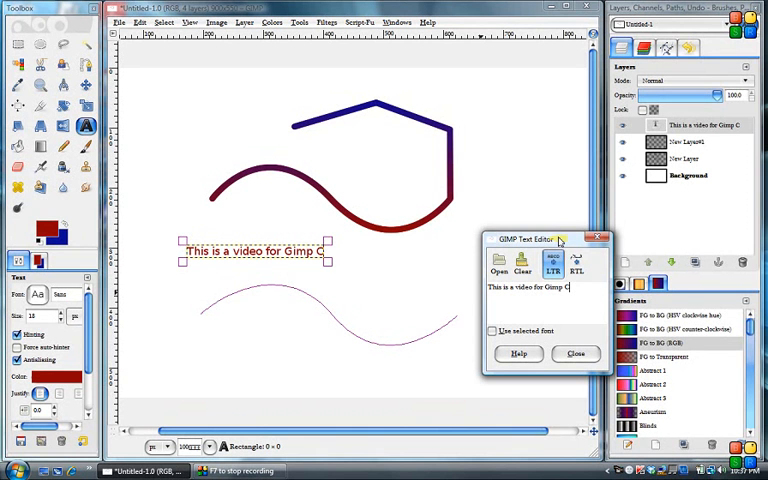
type("orps")
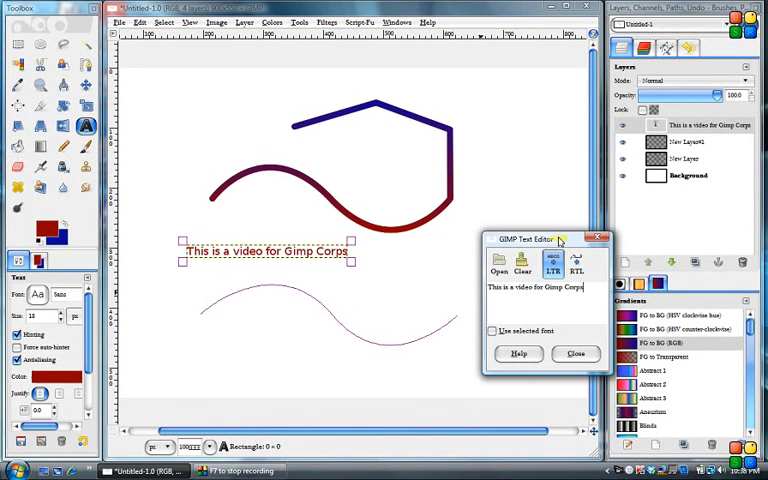
type("ab")
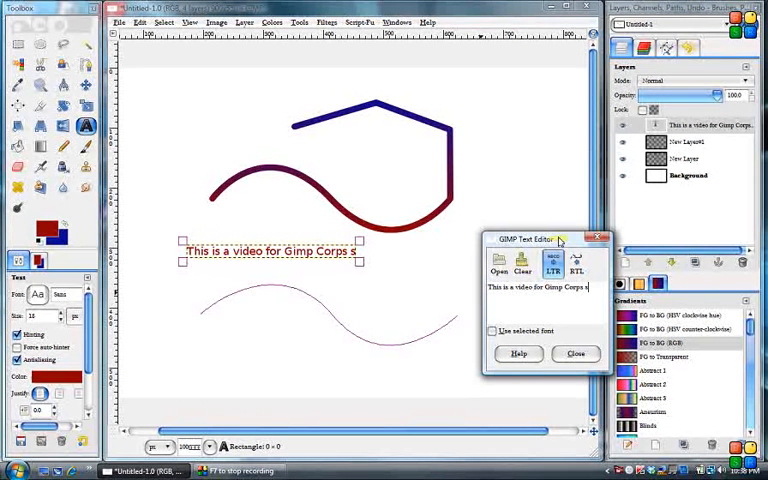
type("howing")
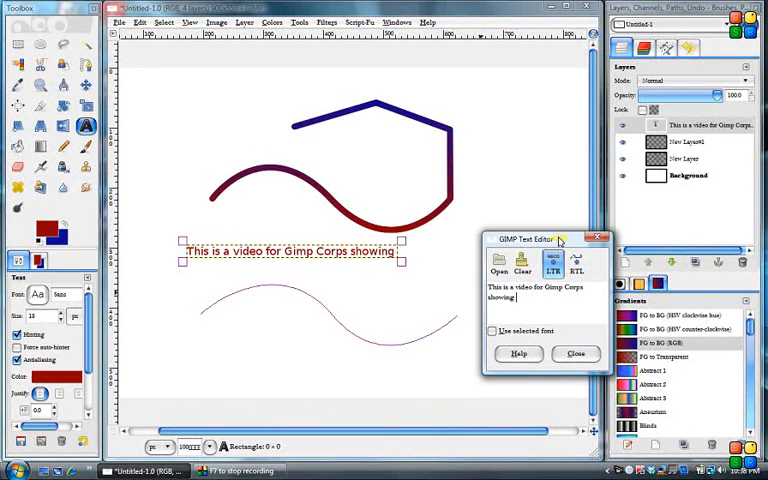
type("text a")
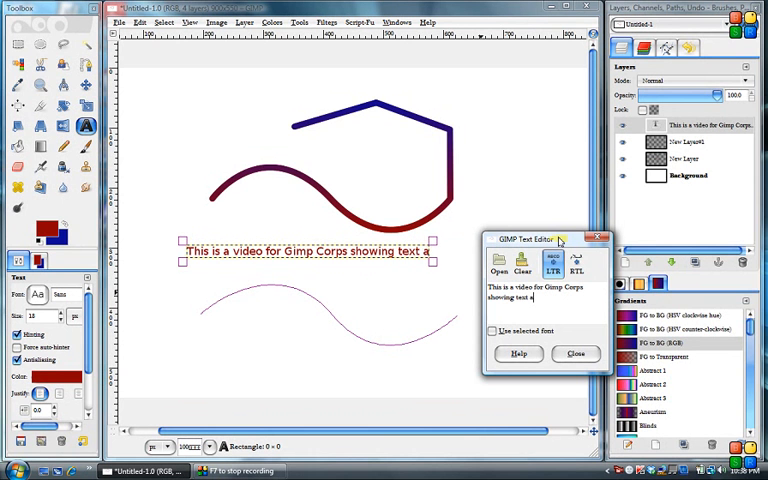
type("long")
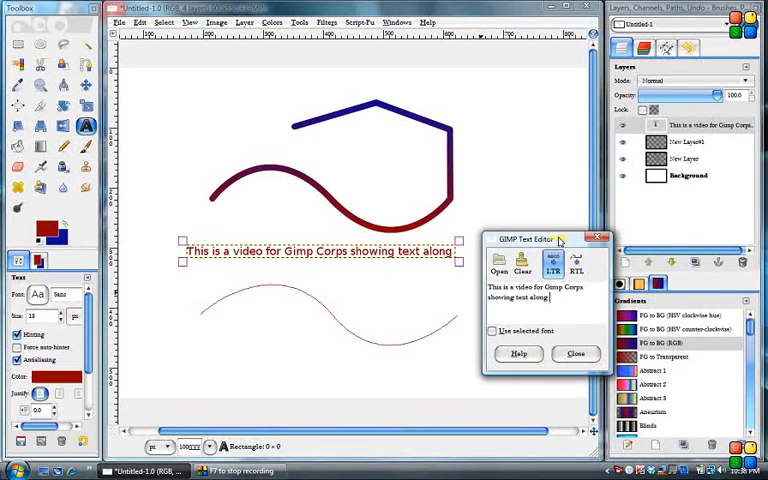
type("paths")
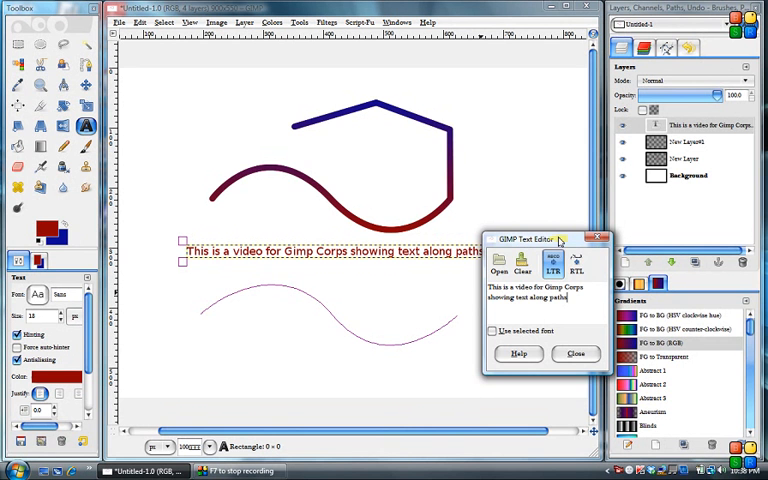
left_click_drag(544, 238, 500, 76)
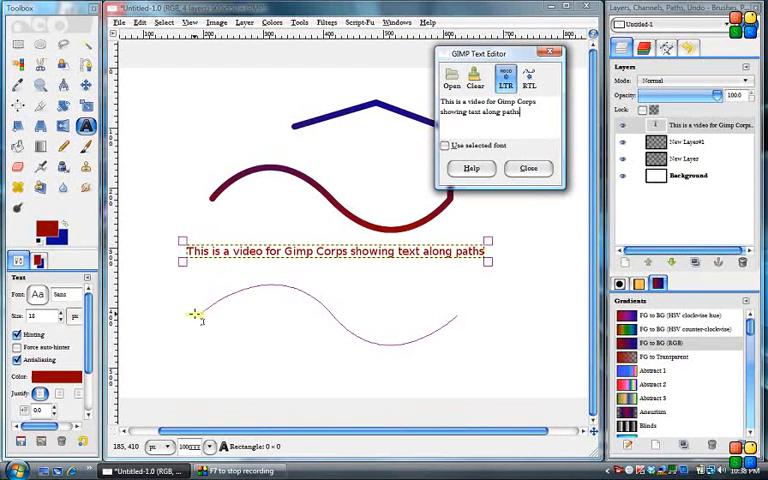
mouse_move(338, 340)
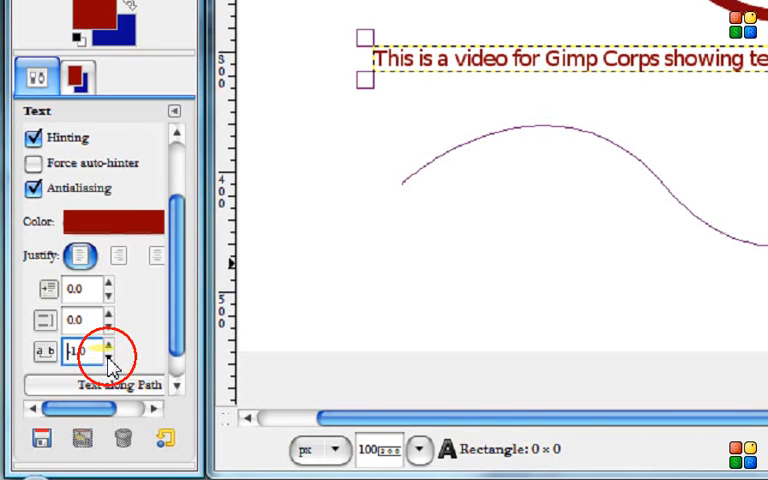
left_click(106, 358)
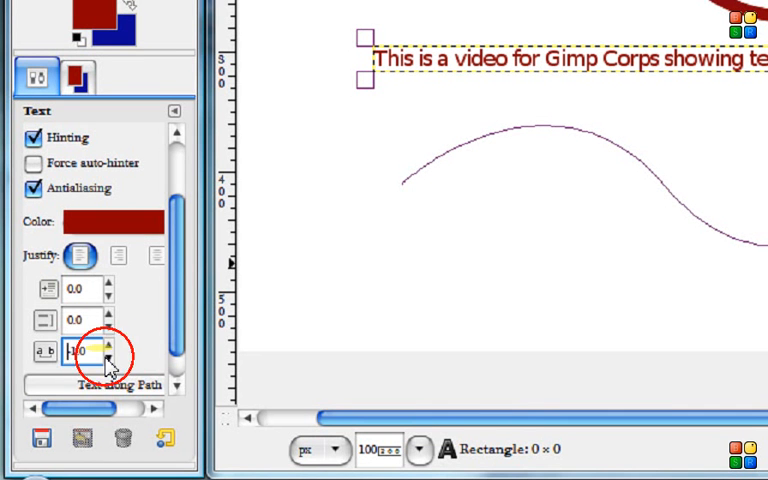
left_click(108, 356)
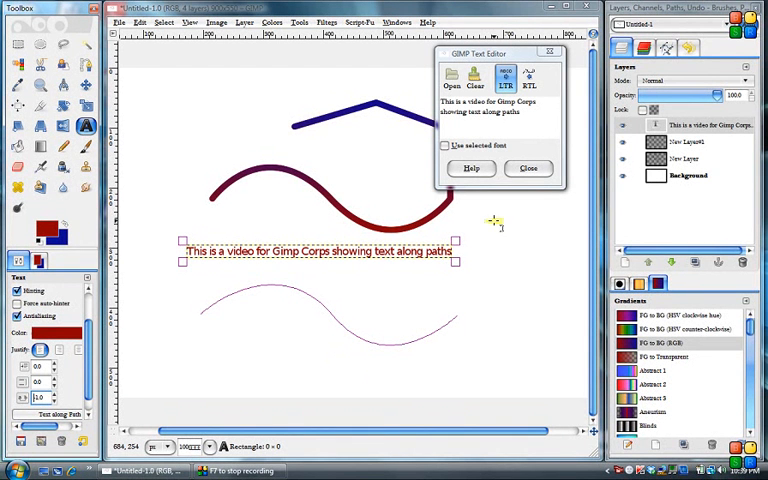
mouse_move(350, 292)
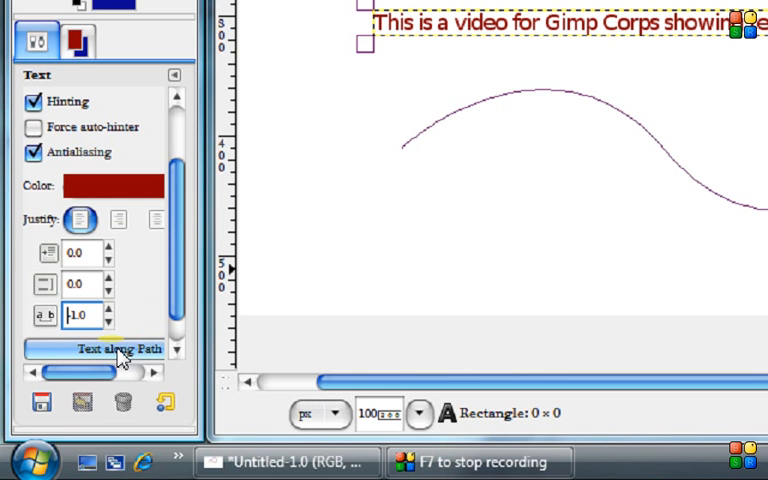
Bend the sentence along the arching path and discard the straight red text line.
left_click(110, 348)
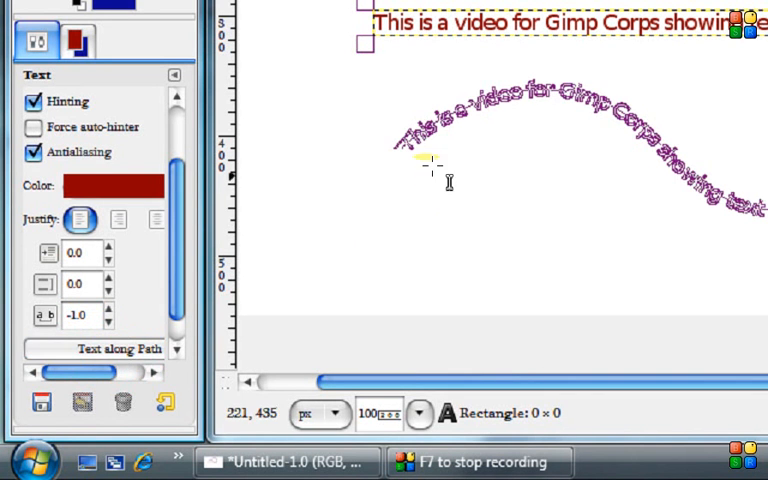
mouse_move(556, 160)
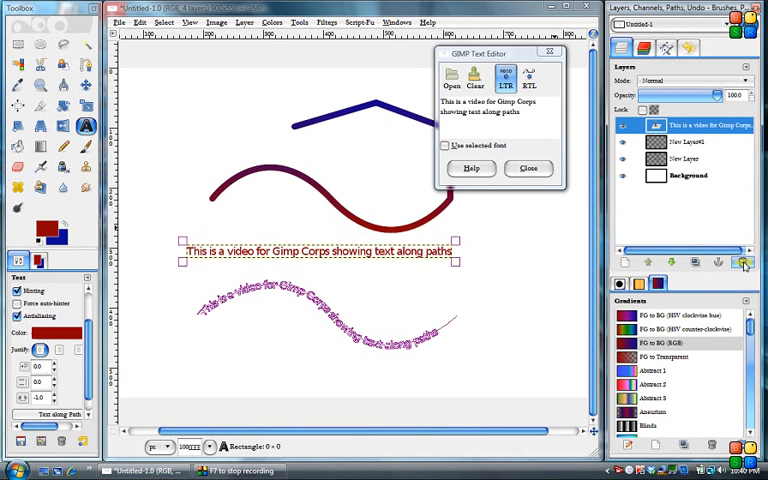
left_click(528, 168)
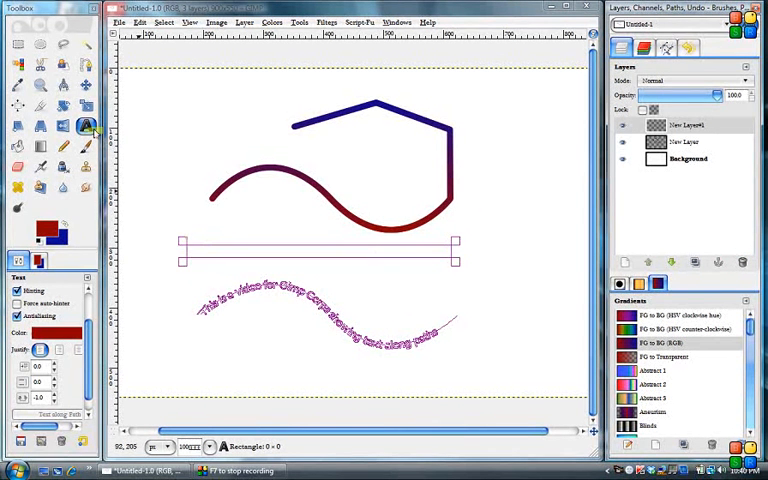
mouse_move(86, 88)
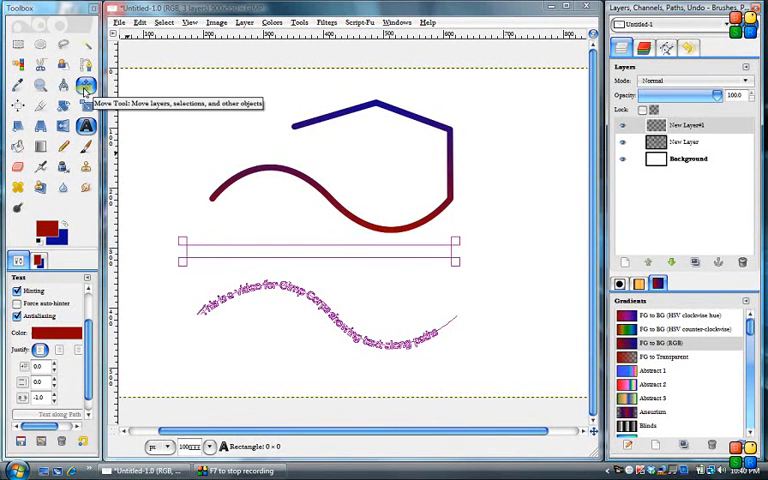
With the Move tool active, select the sentence path in the Paths dialog and bring up its options.
left_click(84, 84)
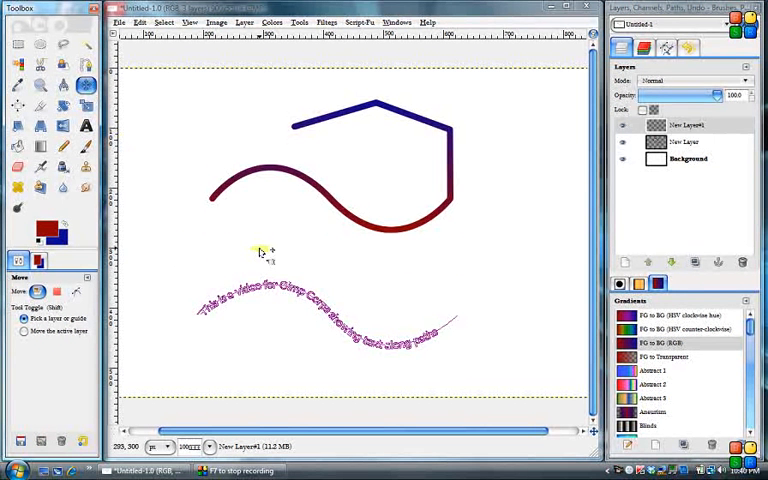
mouse_move(396, 366)
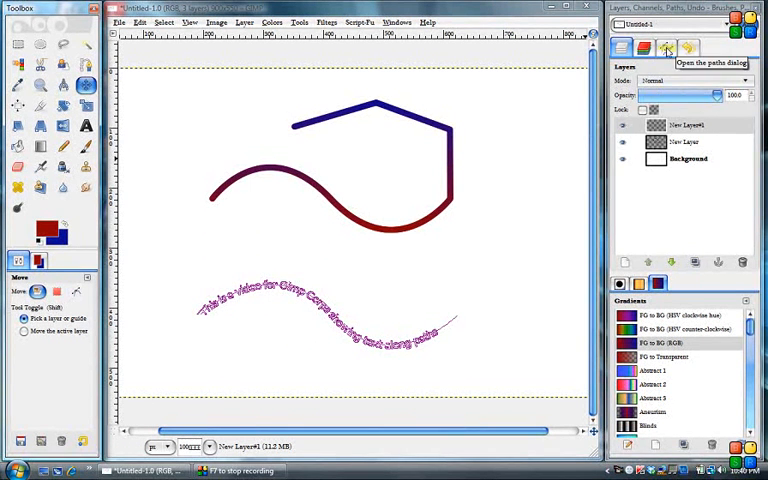
left_click(664, 48)
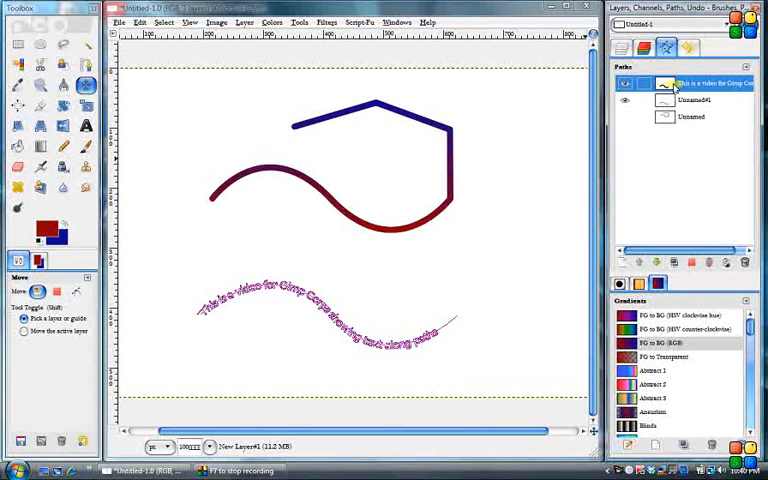
left_click(664, 84)
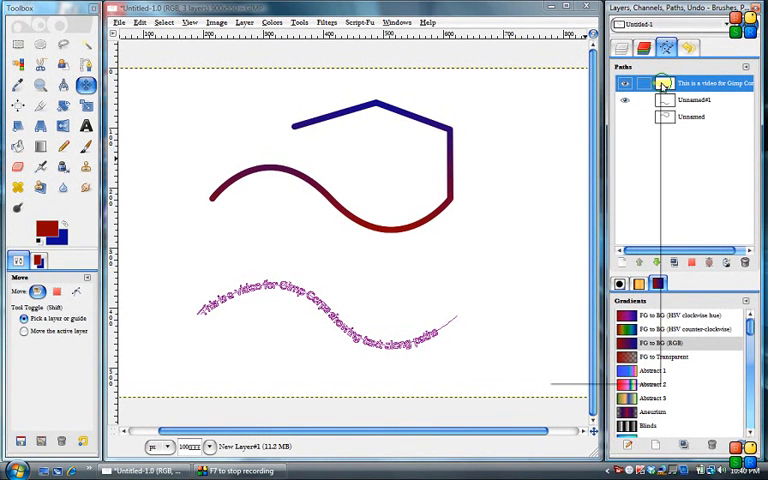
right_click(664, 84)
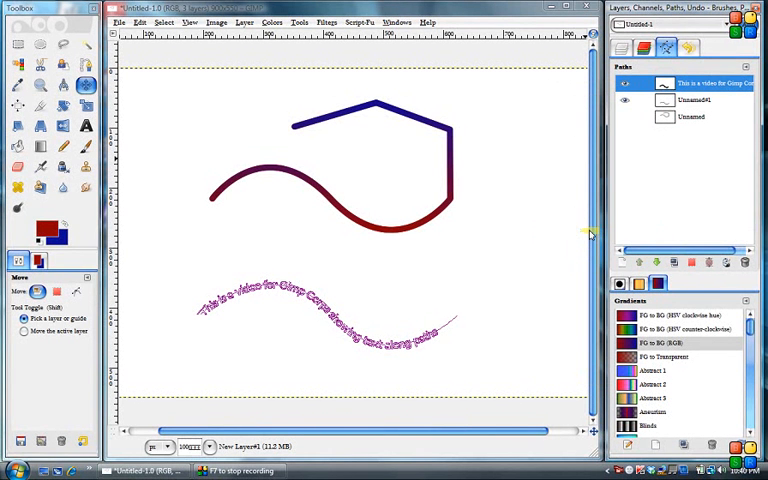
mouse_move(430, 356)
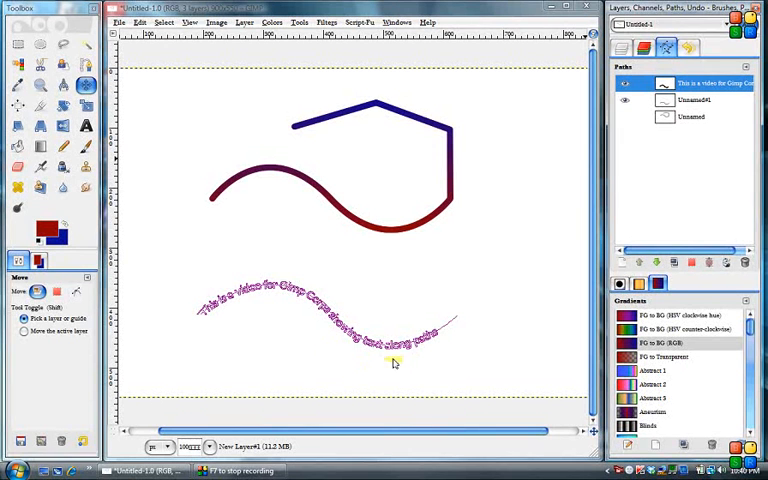
mouse_move(218, 330)
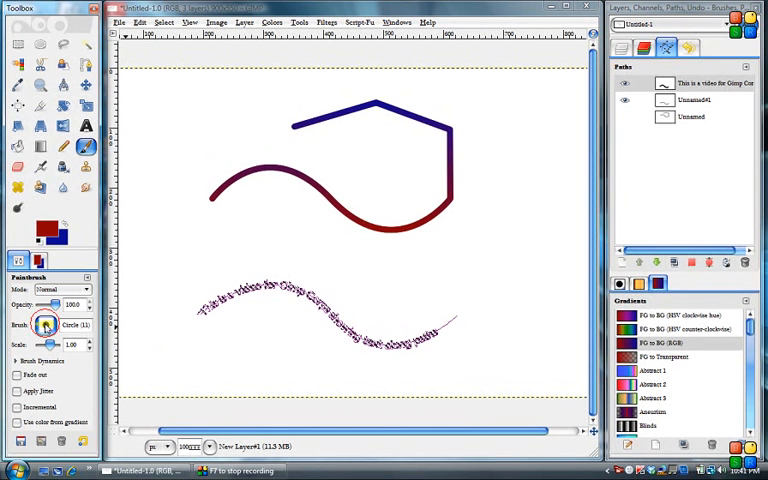
Choose the Paintbrush settings used to stroke the curved letter outlines.
left_click(40, 324)
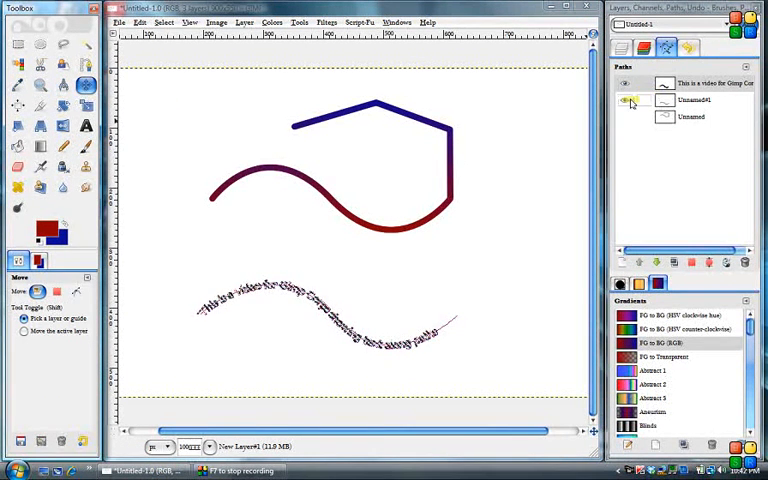
Fill the letter selection with the red foreground colour, then drop the selection with Select > None.
left_click(692, 100)
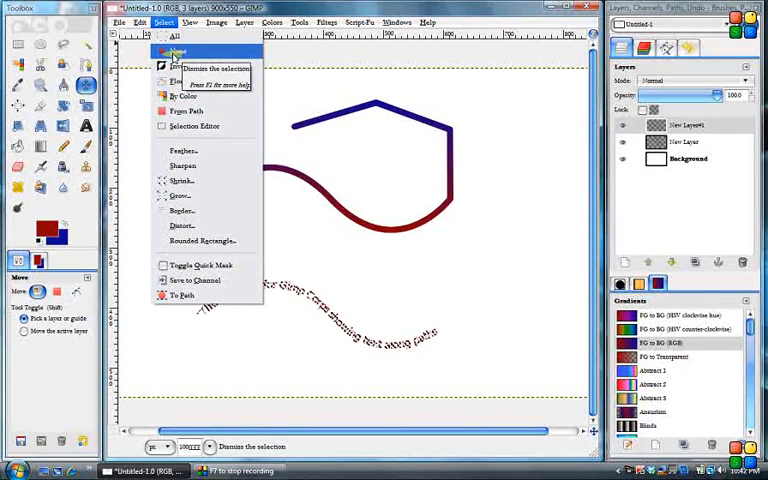
left_click(174, 36)
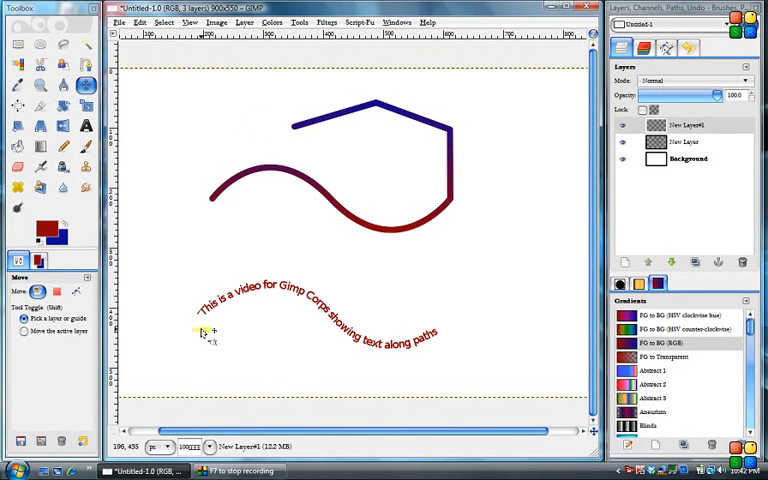
mouse_move(344, 364)
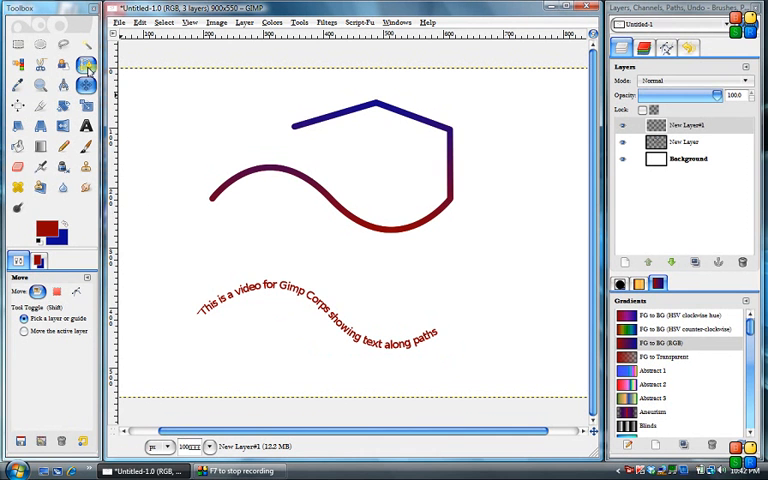
Make the Unnamed wave path visible in the Paths dialog and pick it on the canvas for editing.
left_click(86, 64)
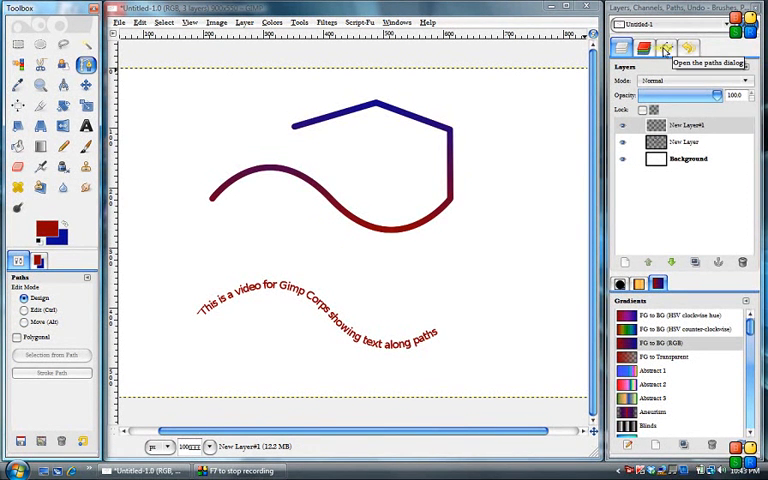
left_click(666, 48)
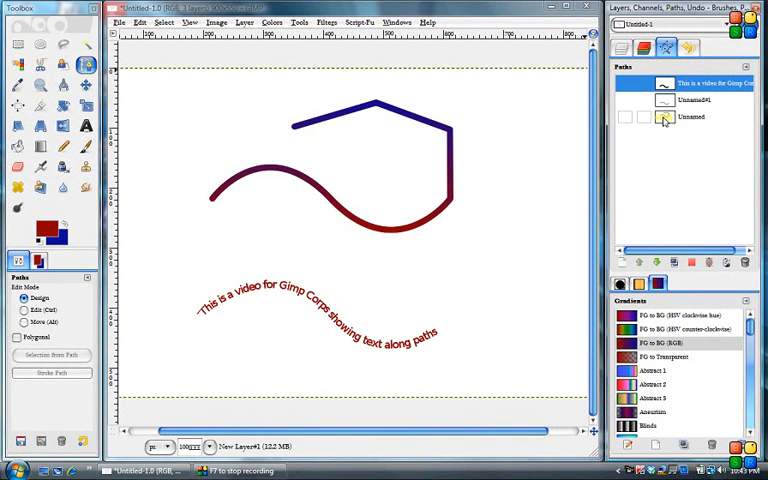
left_click(692, 116)
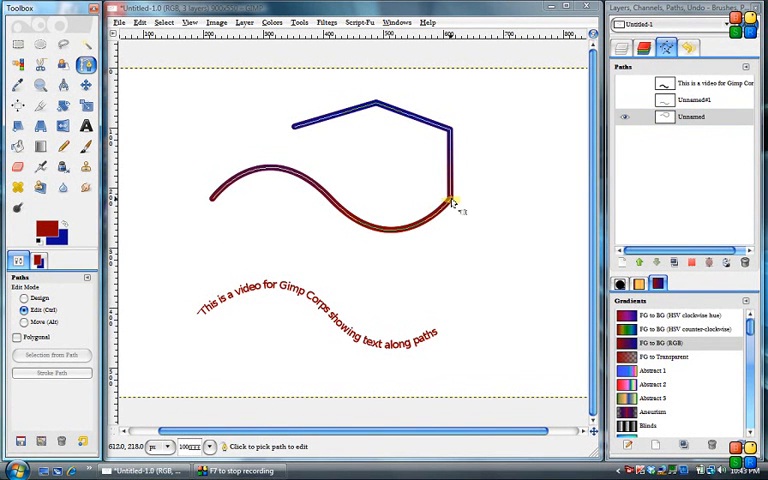
left_click(24, 298)
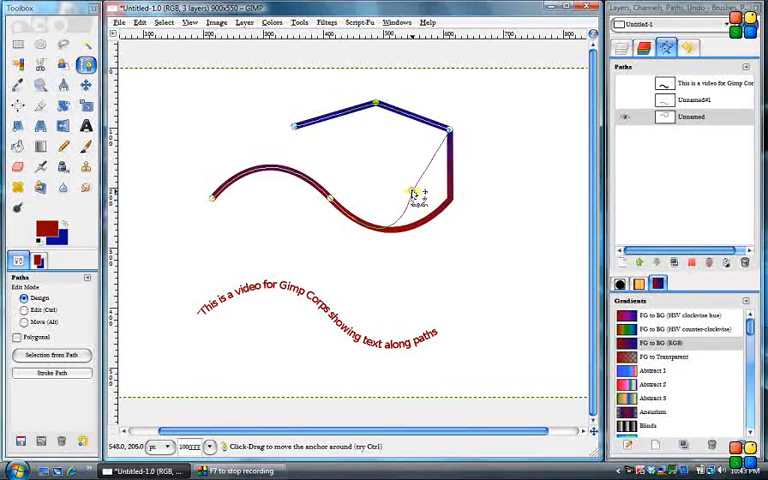
Drag handles to rebend the lower and middle curves of the wave path.
left_click_drag(412, 192, 388, 156)
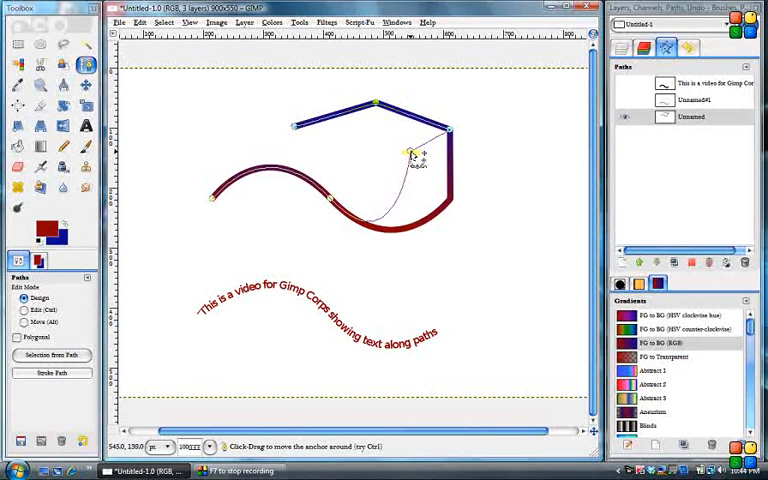
left_click_drag(412, 152, 418, 192)
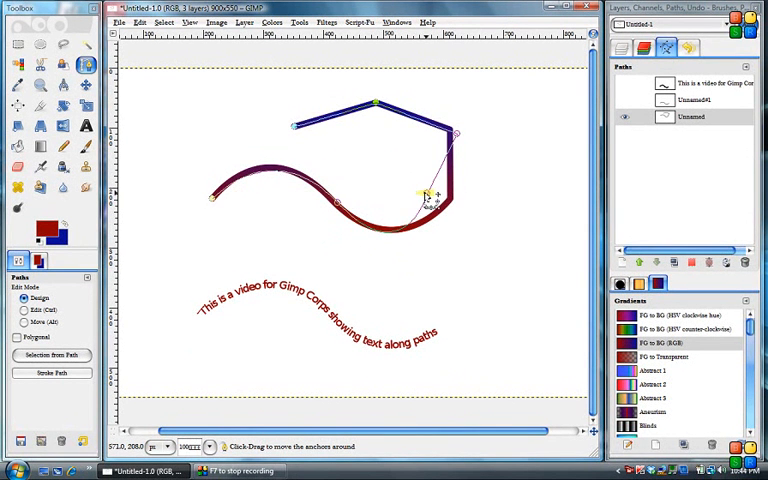
left_click_drag(428, 190, 420, 190)
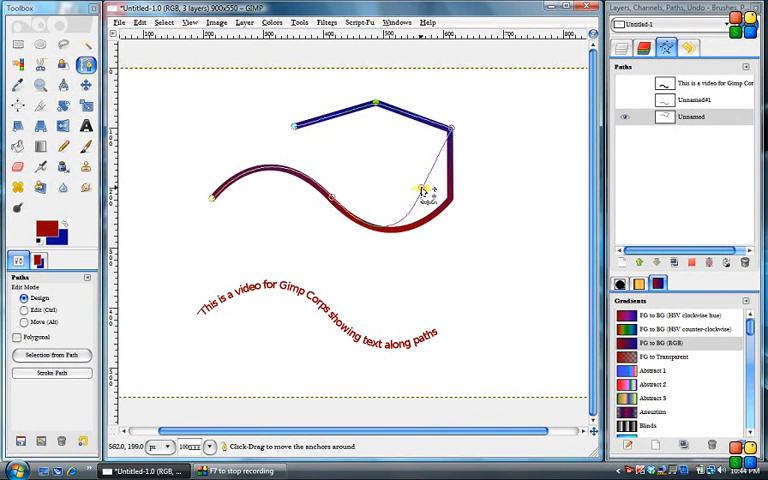
left_click_drag(420, 190, 456, 136)
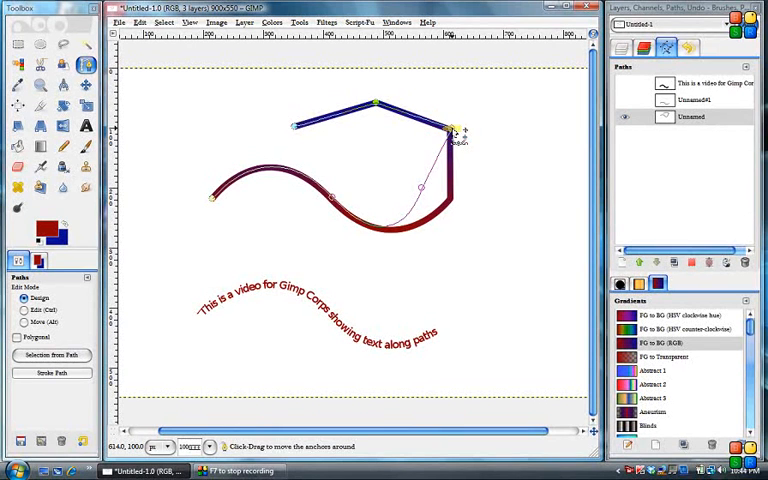
Move the corner anchor and settle the right-end curve so it hugs the red lower stretch.
left_click_drag(456, 130, 336, 200)
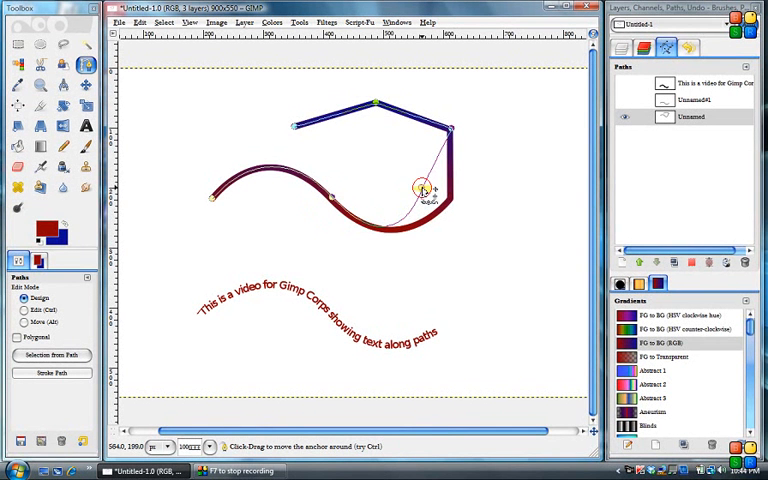
left_click_drag(420, 188, 456, 196)
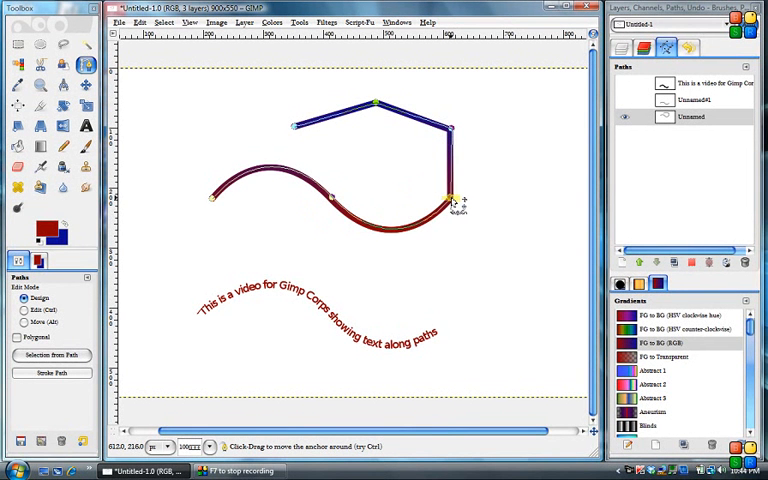
left_click_drag(452, 196, 452, 132)
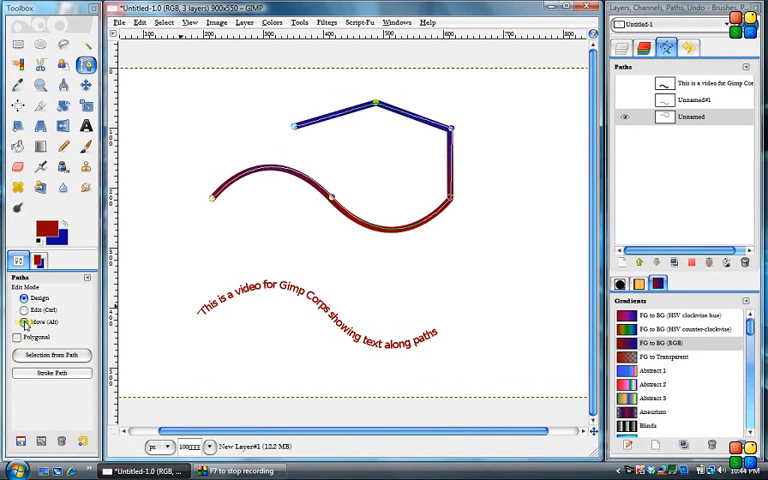
Move the whole wave-and-corner path as one piece down and to the right.
left_click(24, 310)
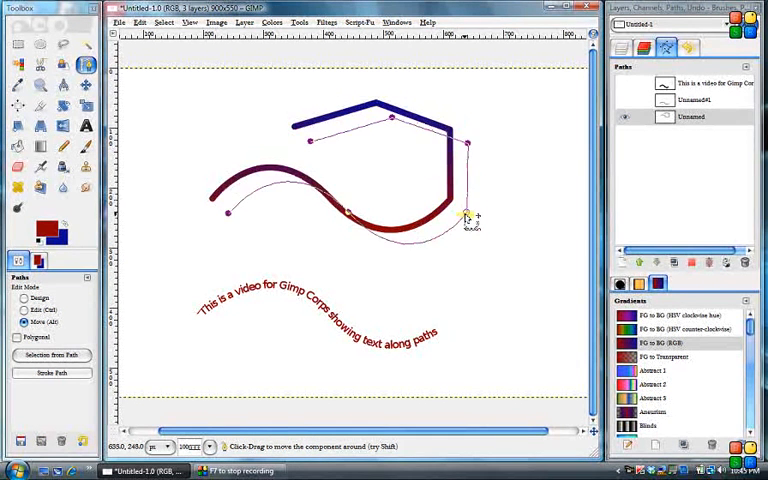
left_click_drag(470, 216, 496, 260)
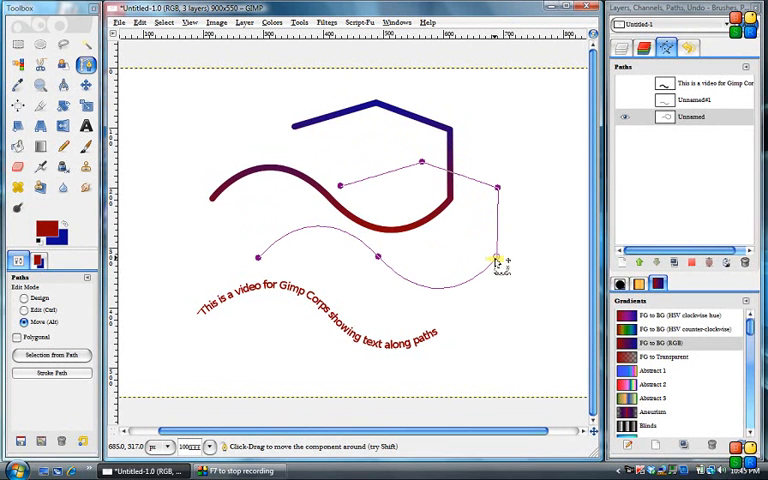